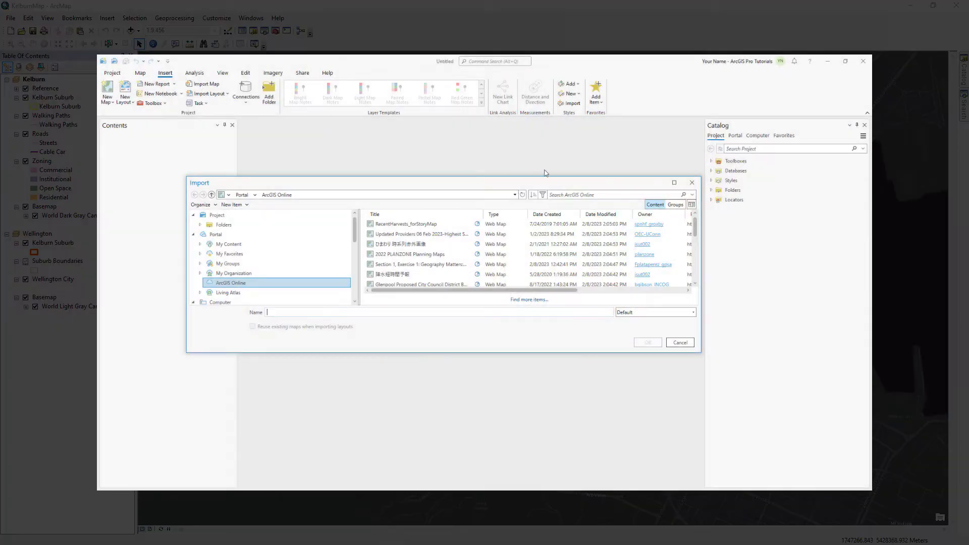
Preview the Kelburn map import, then scroll through the 'Import an ArcMap document' help page
{"action": "type", "text": "Kelburn map"}
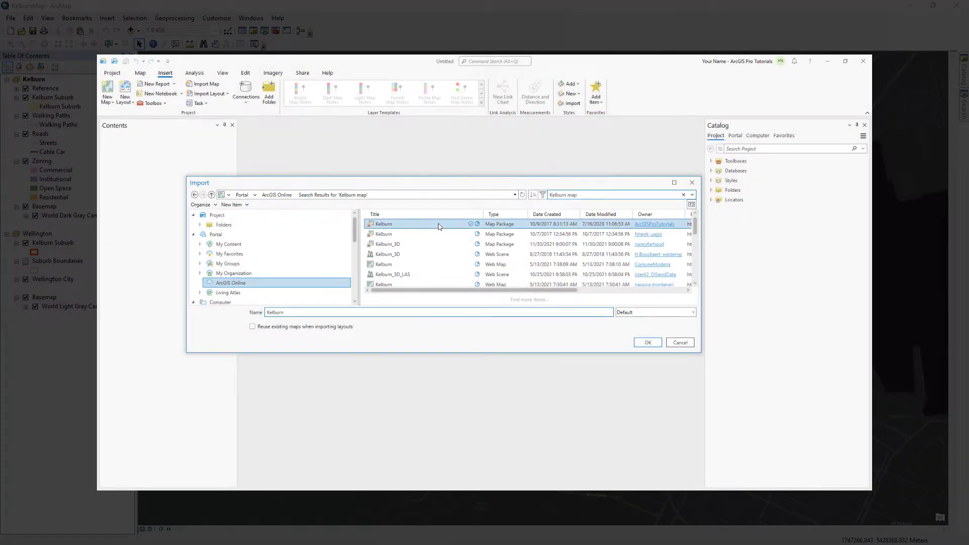
{"action": "left_click", "coordinate": [647, 342]}
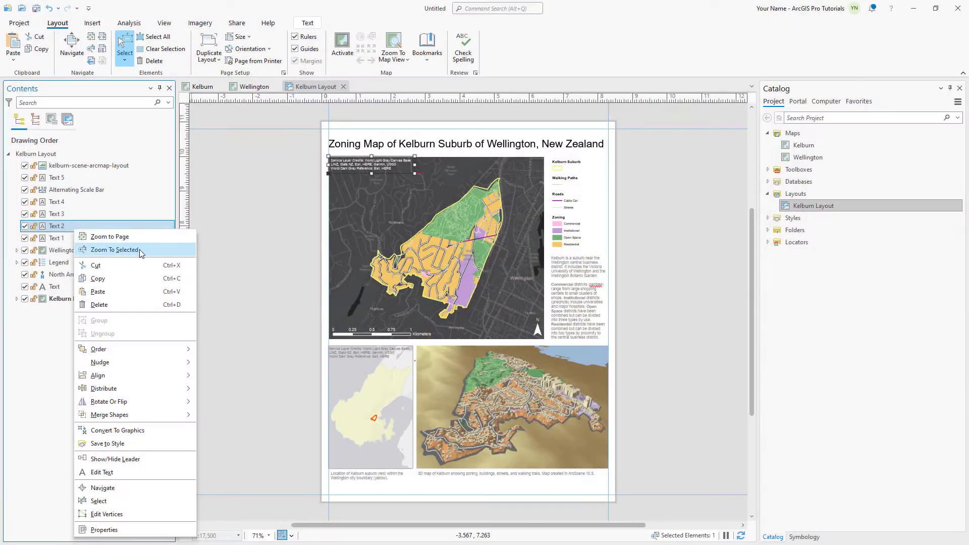
{"action": "left_click", "coordinate": [115, 250]}
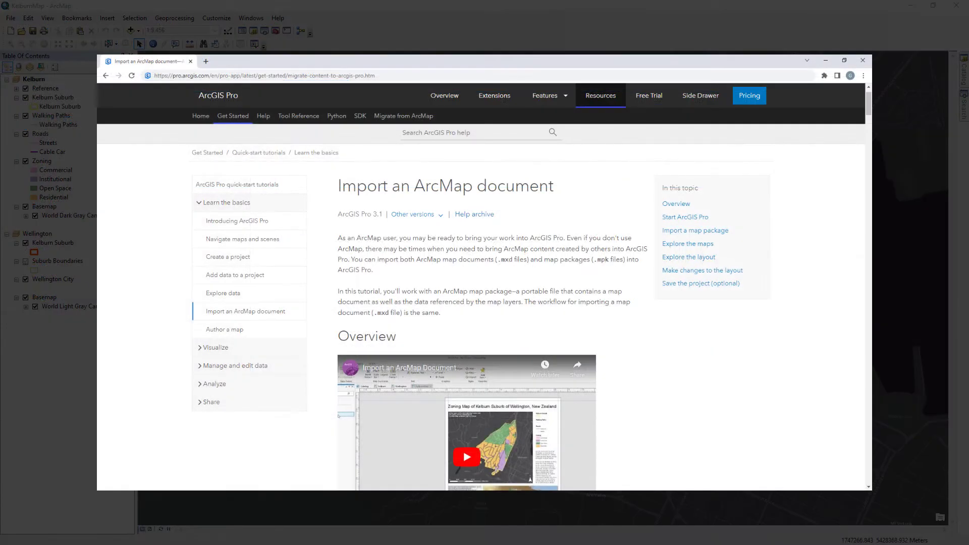
{"action": "scroll", "scroll_direction": "down", "scroll_amount": 3}
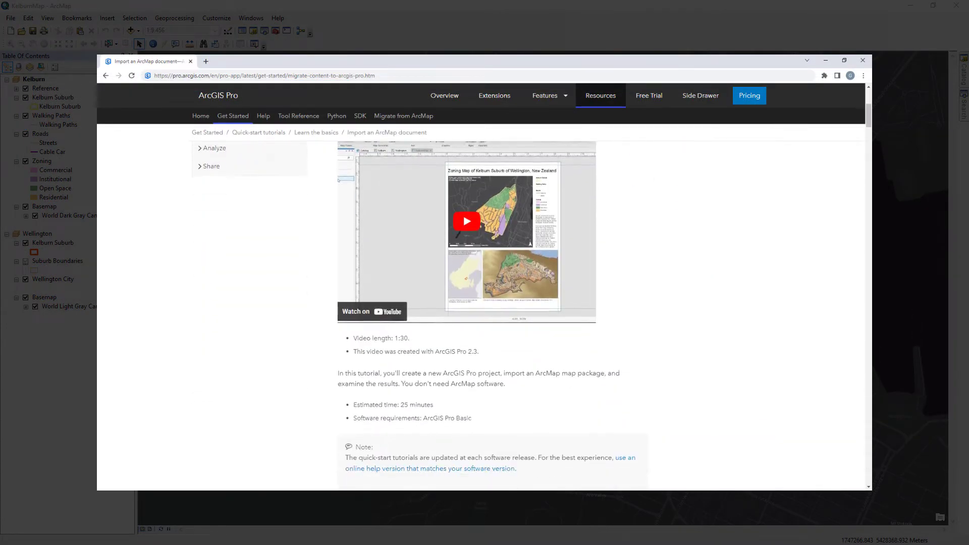
{"action": "scroll", "scroll_direction": "down", "scroll_amount": 3}
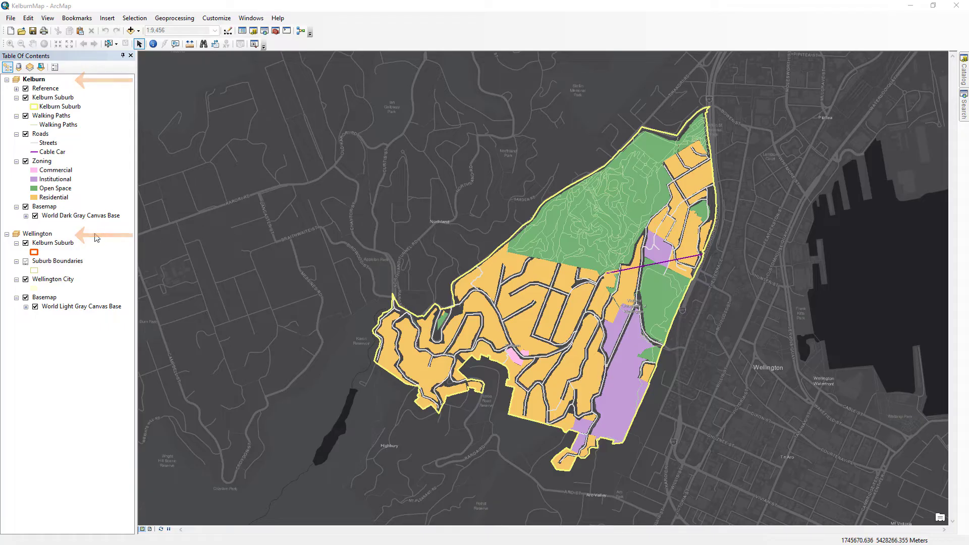
Activate the Wellington data frame from the Table Of Contents in ArcMap
{"action": "right_click", "coordinate": [37, 233]}
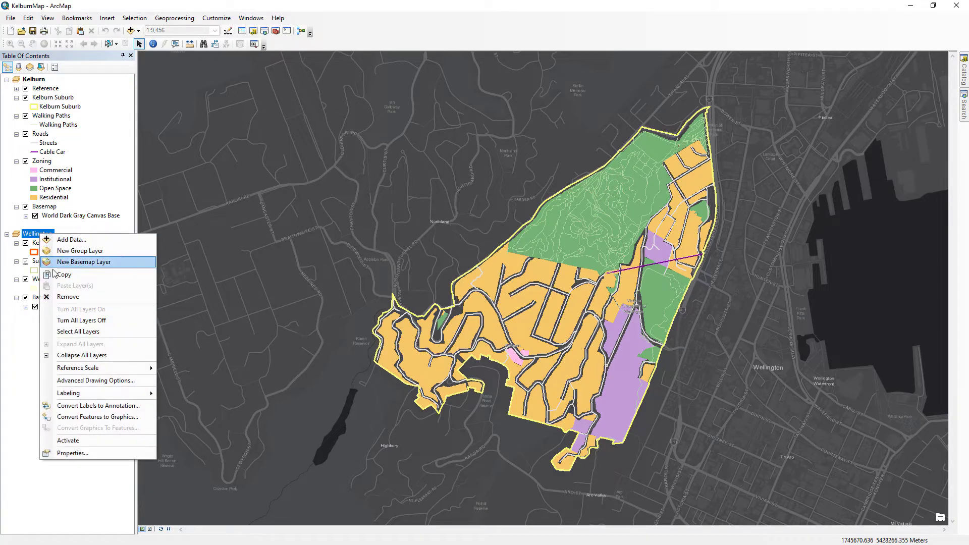
{"action": "left_click", "coordinate": [68, 441]}
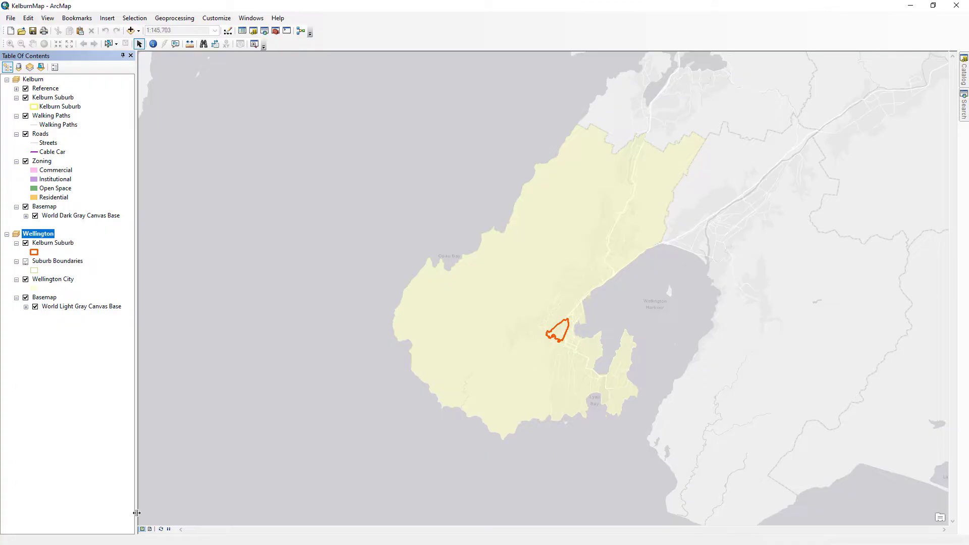
{"action": "left_click", "coordinate": [150, 528]}
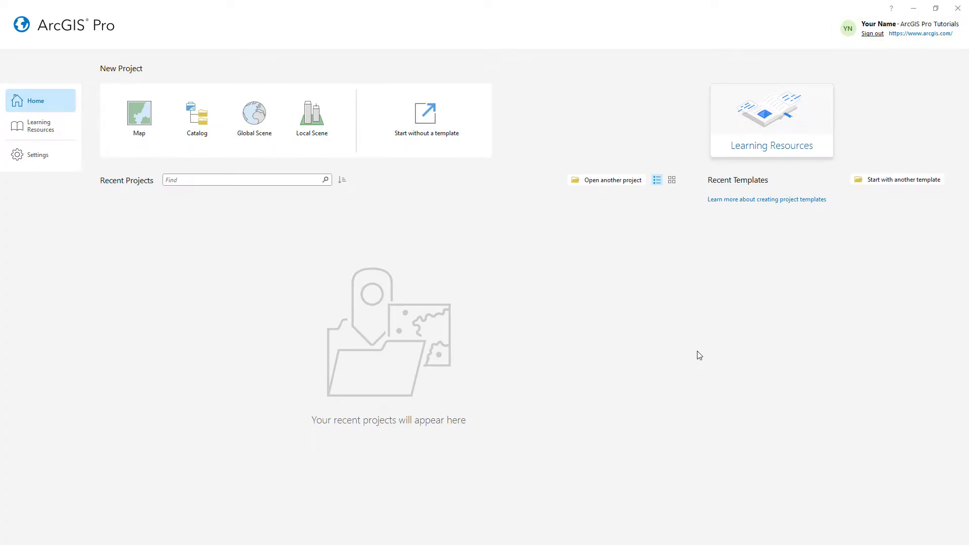
{"action": "mouse_move", "coordinate": [475, 152]}
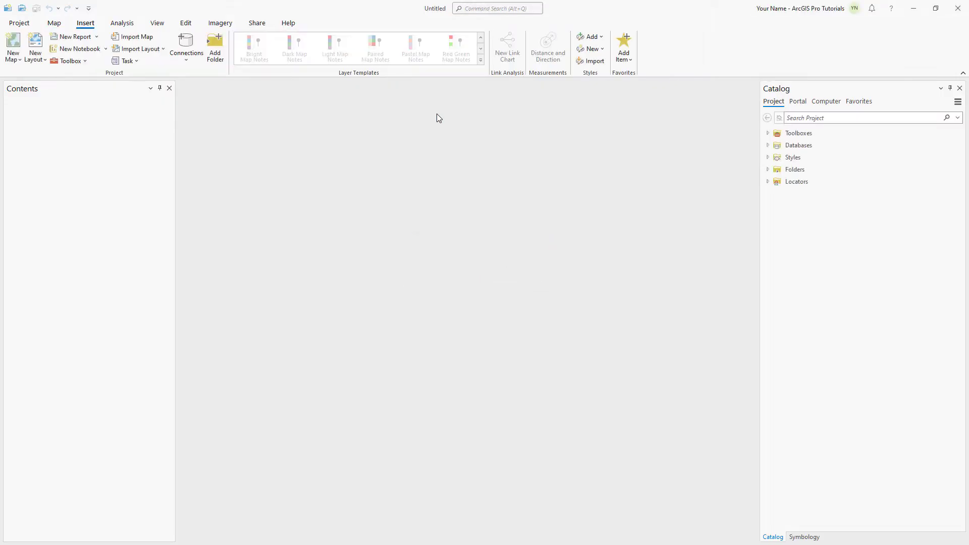
Check the Contents pane is shown under View, then return to the Insert commands
{"action": "left_click", "coordinate": [157, 23]}
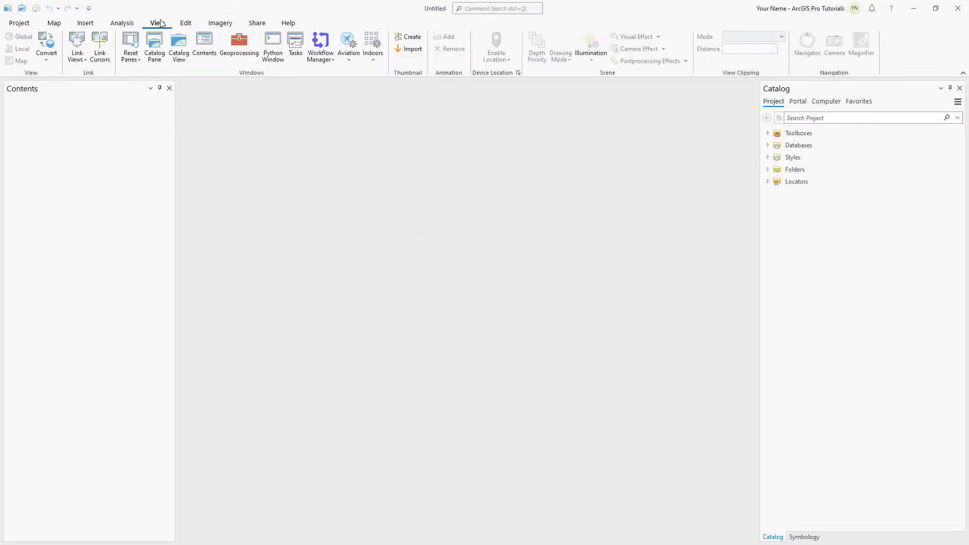
{"action": "left_click", "coordinate": [130, 47]}
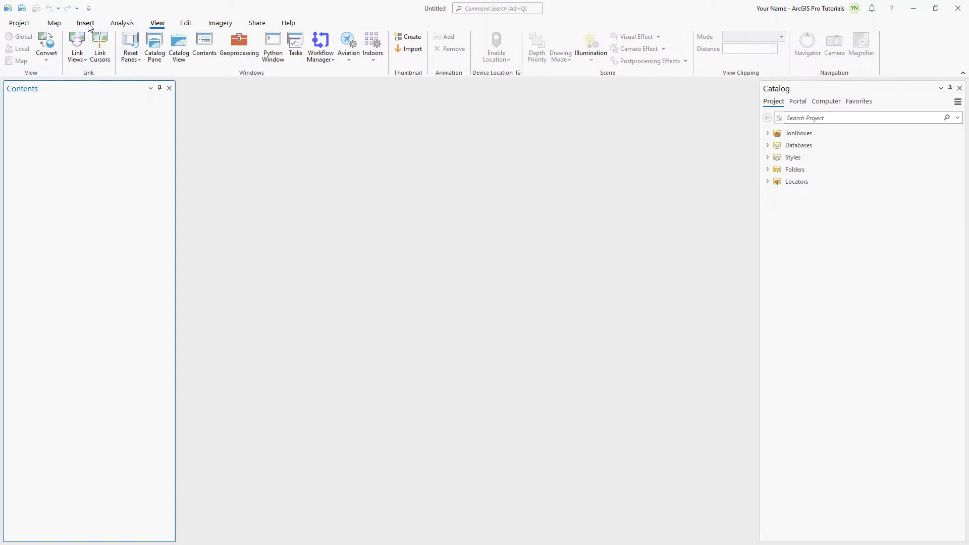
{"action": "left_click", "coordinate": [85, 23]}
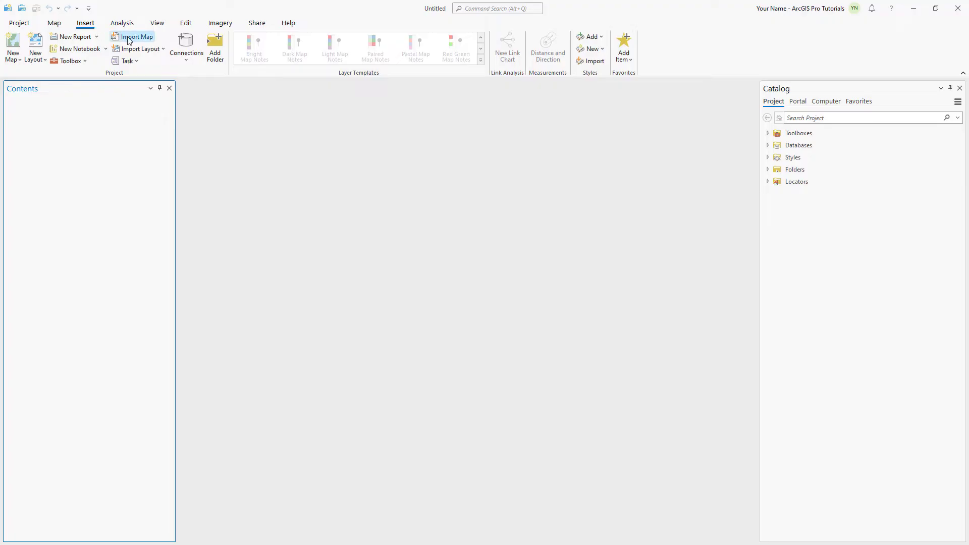
Import the Kelburn map package from ArcGIS Online via Import Map
{"action": "left_click", "coordinate": [133, 36]}
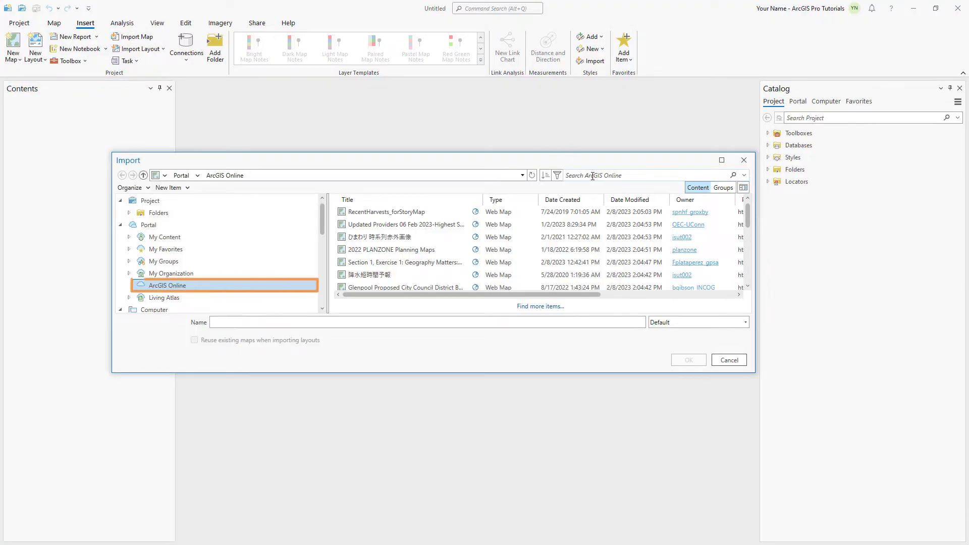
{"action": "type", "text": "Kelburn map"}
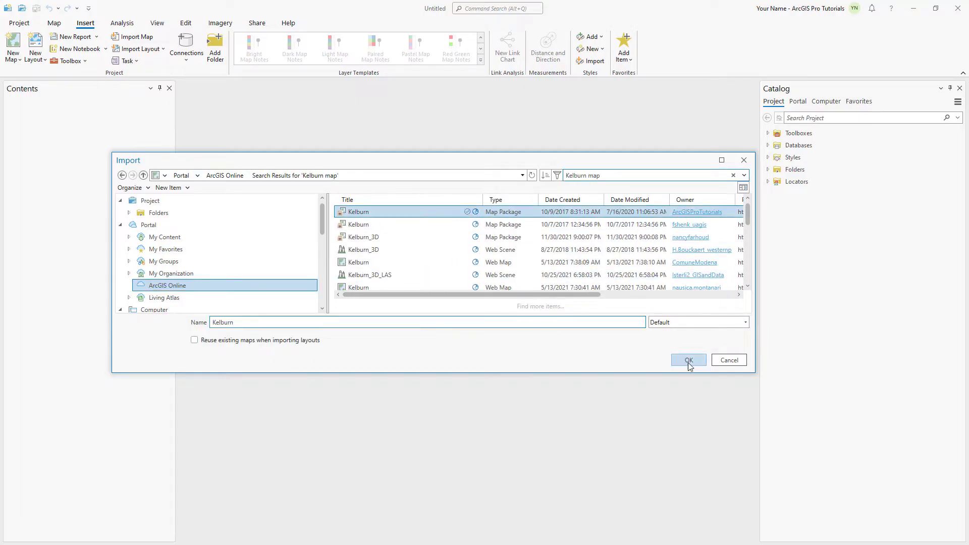
{"action": "left_click", "coordinate": [687, 359]}
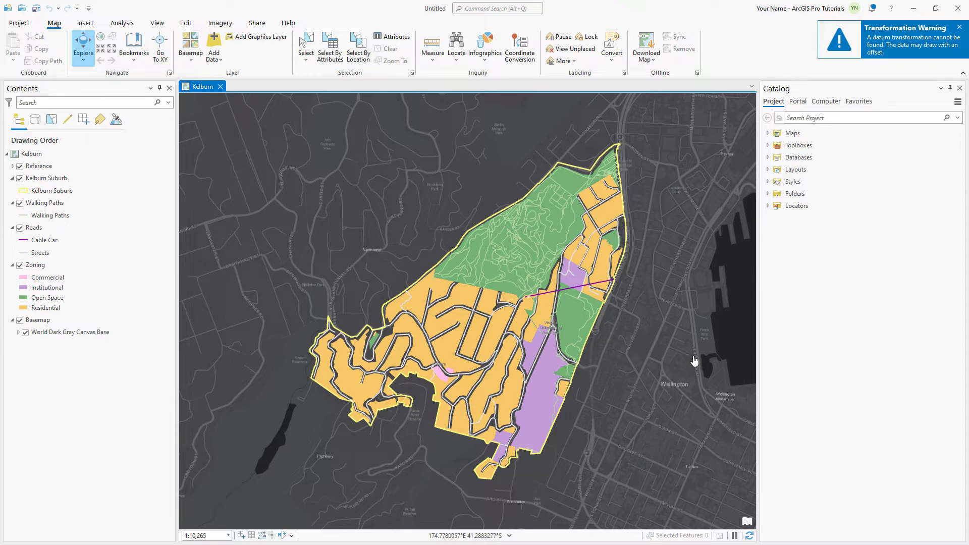
Expand the Maps folder in Catalog to list the Kelburn and Wellington maps
{"action": "left_click", "coordinate": [767, 133]}
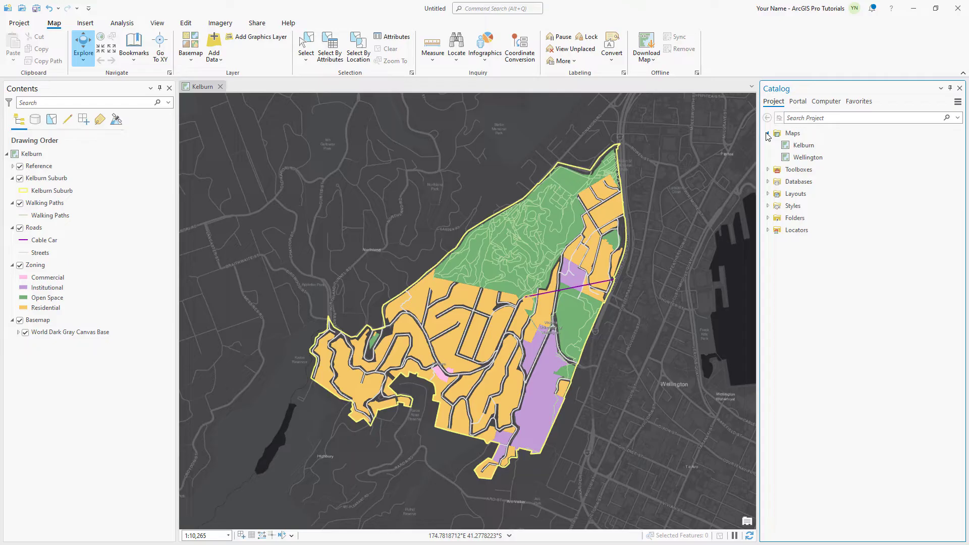
{"action": "left_click", "coordinate": [803, 158]}
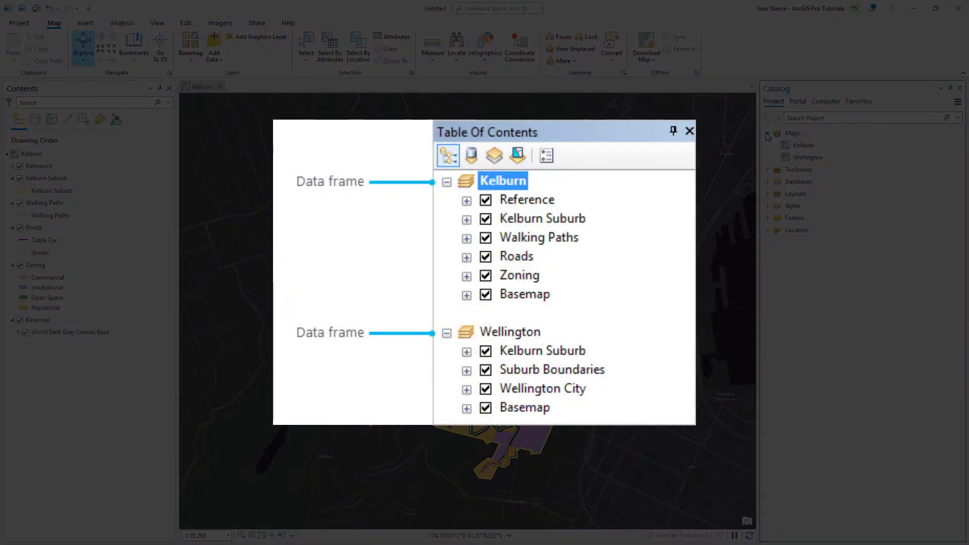
{"action": "left_click", "coordinate": [689, 131]}
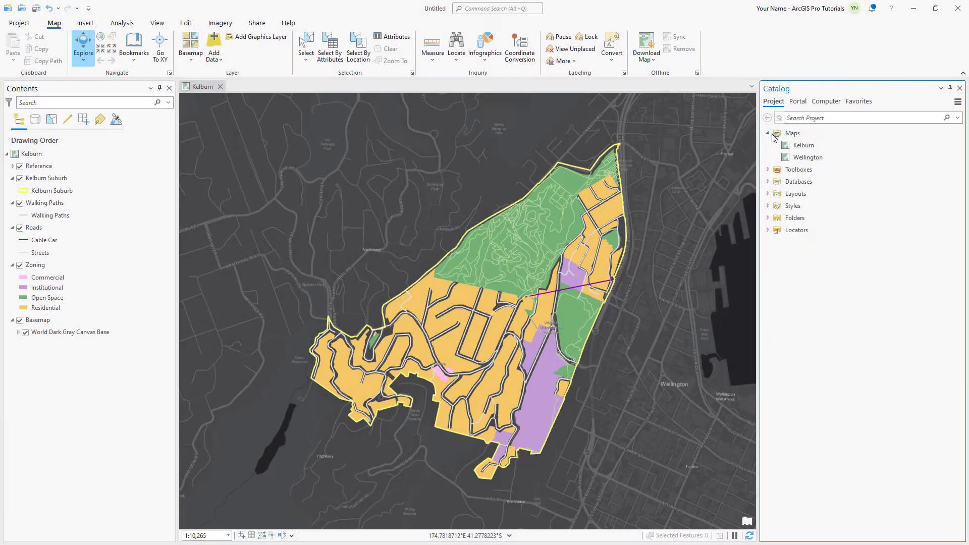
Open the Wellington map from Catalog and expand the Layouts folder
{"action": "right_click", "coordinate": [803, 157]}
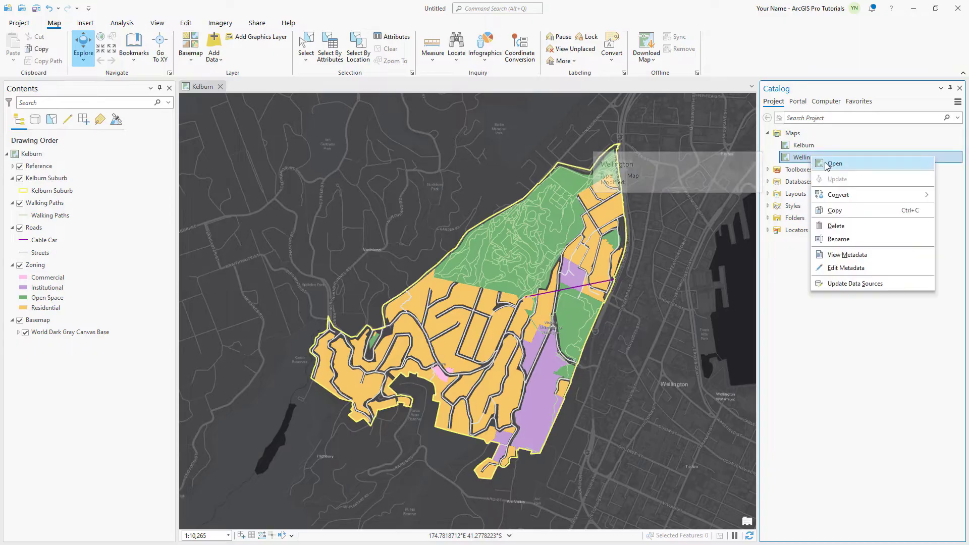
{"action": "left_click", "coordinate": [834, 163]}
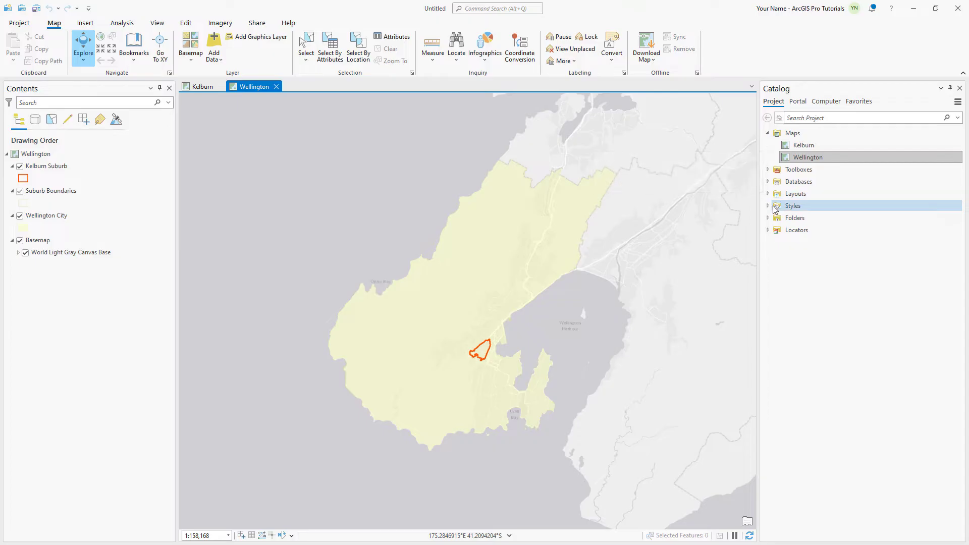
{"action": "left_click", "coordinate": [768, 194]}
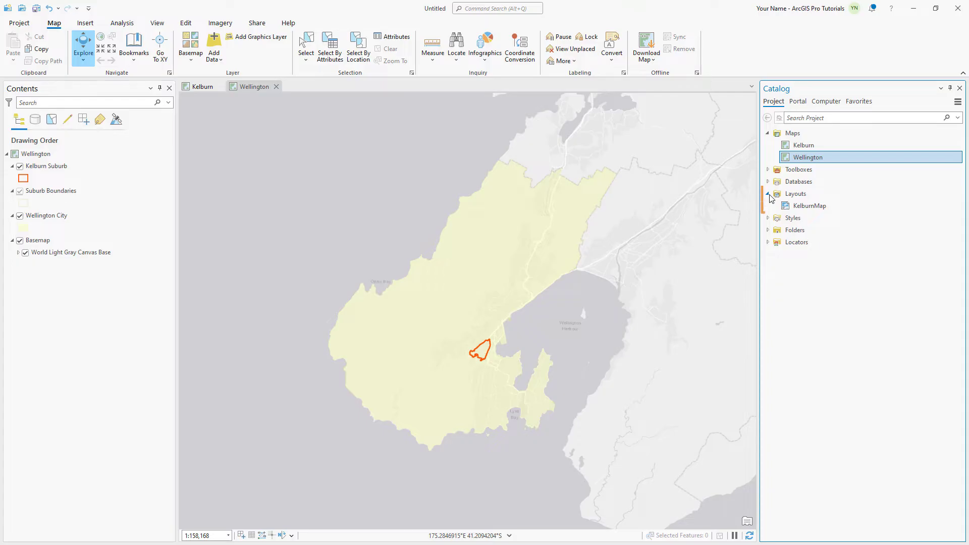
Open the KelburnMap layout from Catalog, then return to the Kelburn map view
{"action": "left_click", "coordinate": [795, 194]}
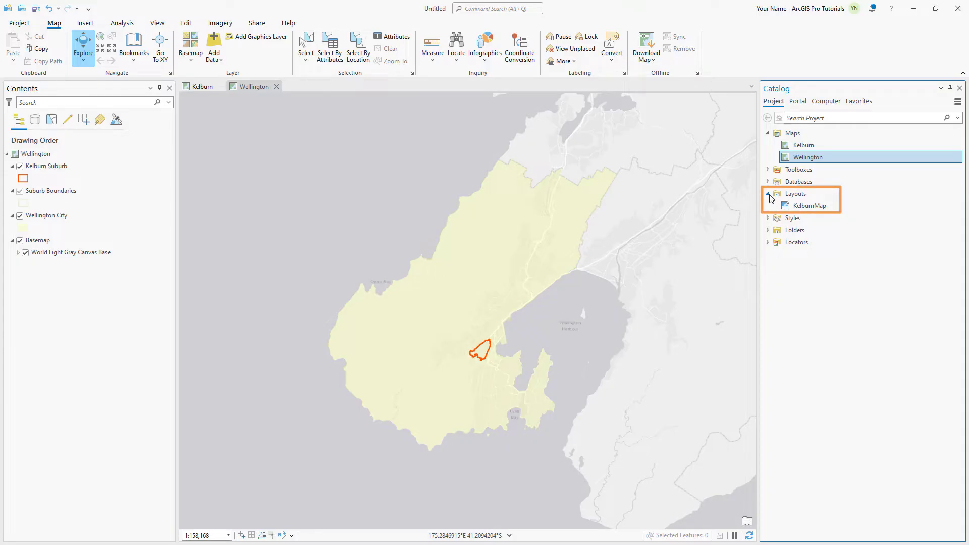
{"action": "left_click", "coordinate": [810, 205]}
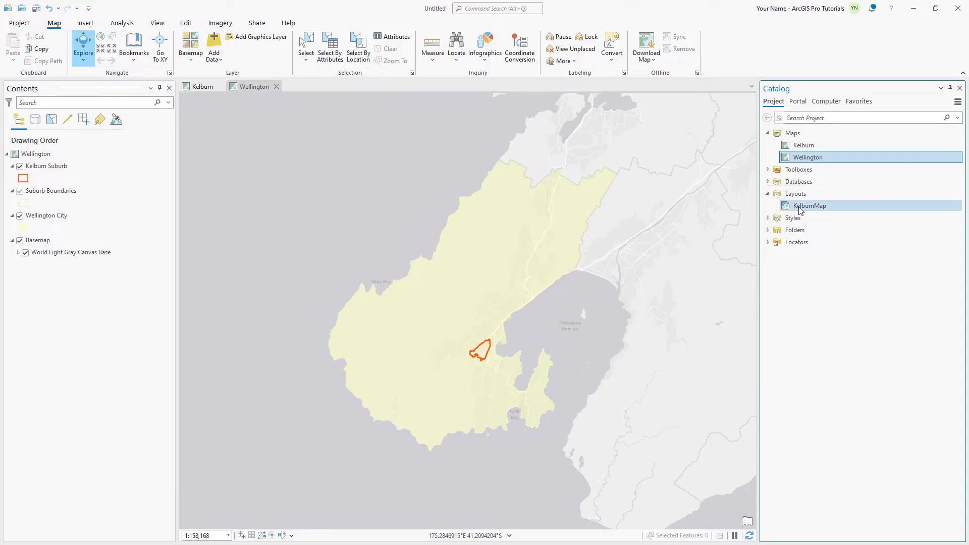
{"action": "double_click", "coordinate": [809, 205]}
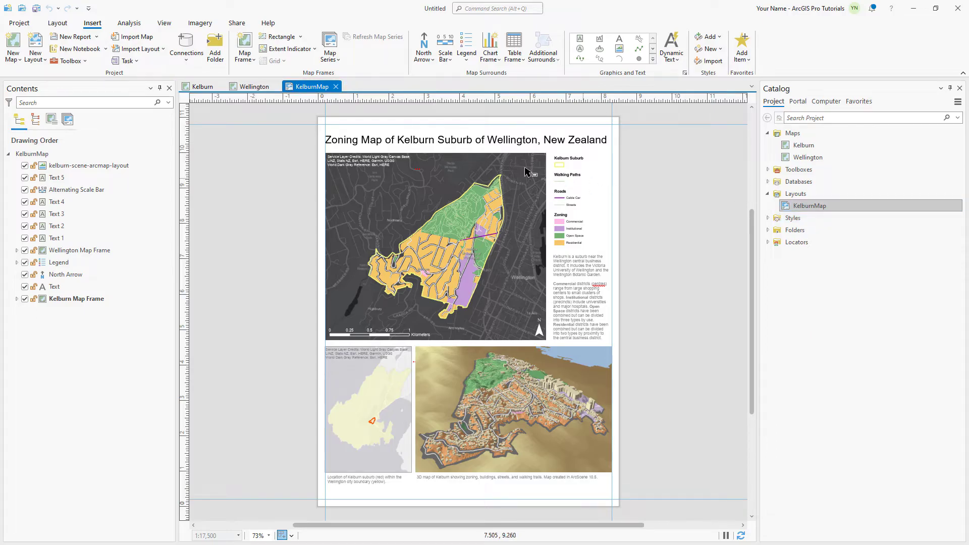
{"action": "left_click", "coordinate": [201, 86]}
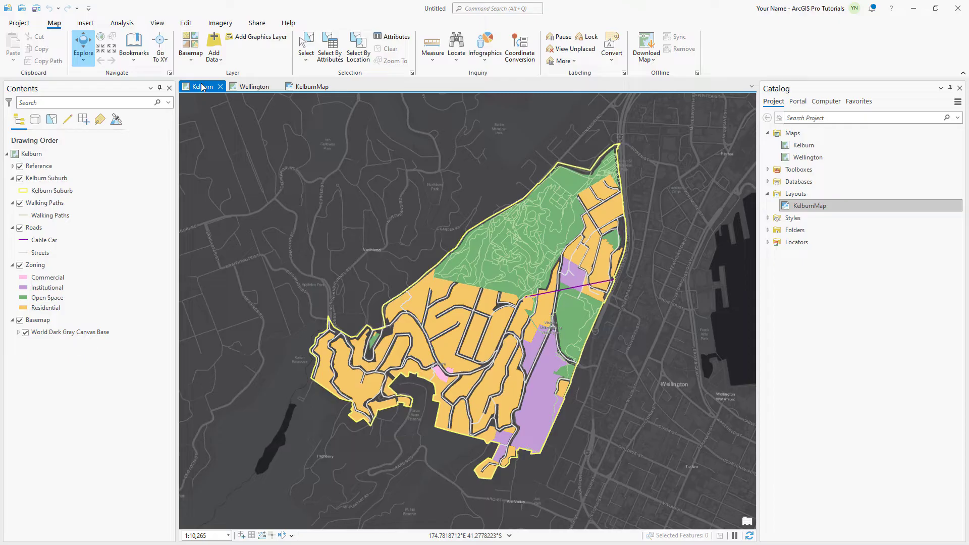
Select the Zoning layer and show its Symbology pane with the four zone classes
{"action": "left_click", "coordinate": [34, 265]}
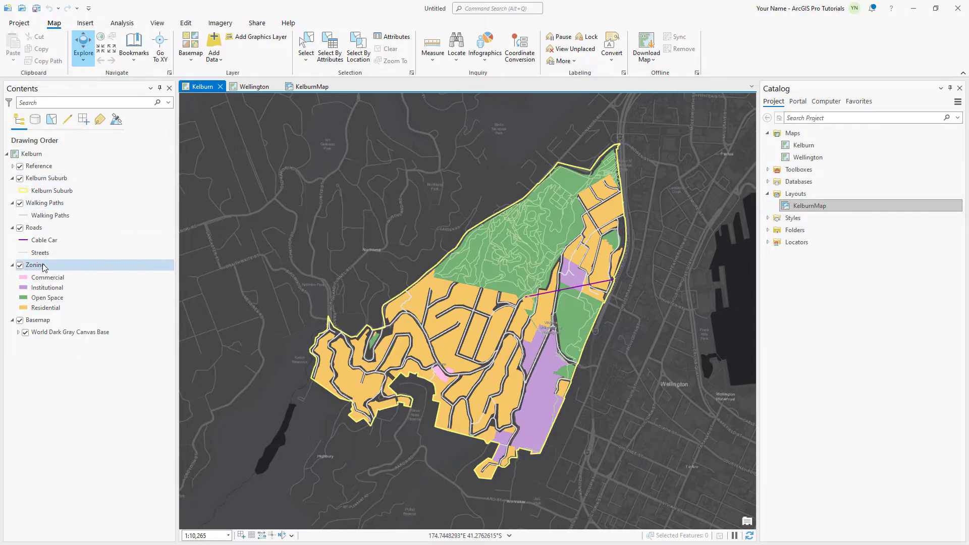
{"action": "left_click", "coordinate": [35, 265]}
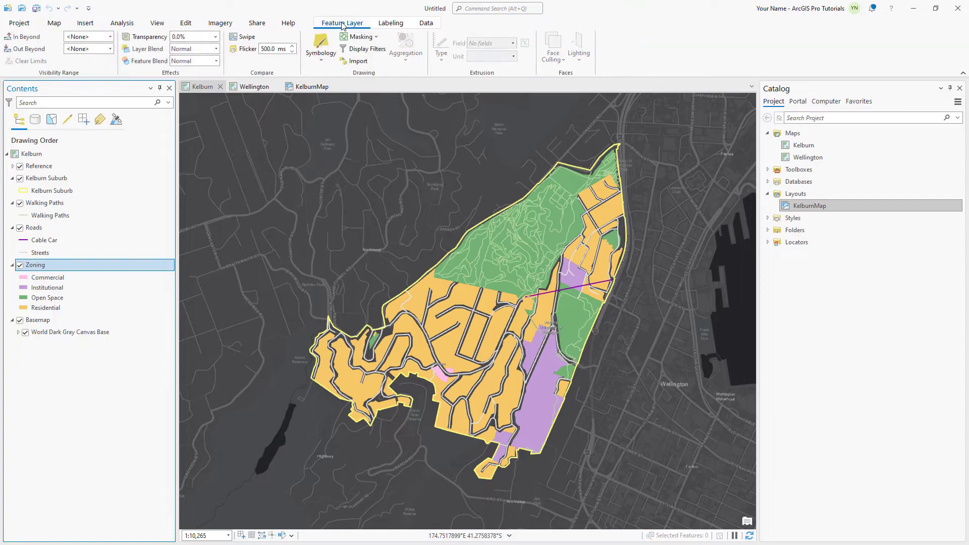
{"action": "left_click", "coordinate": [320, 47]}
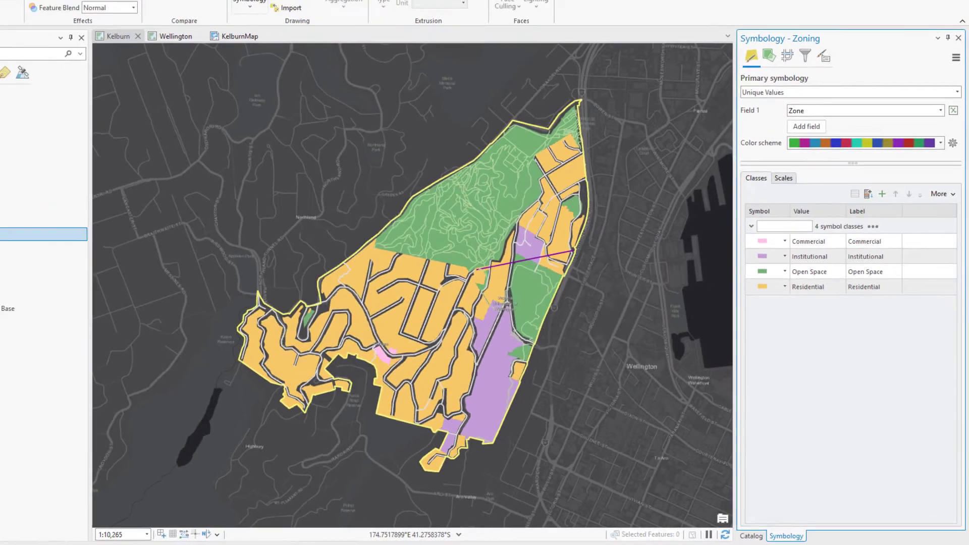
Show the Roads layer's symbology, glance at its context menu and dismiss it
{"action": "left_click", "coordinate": [33, 227]}
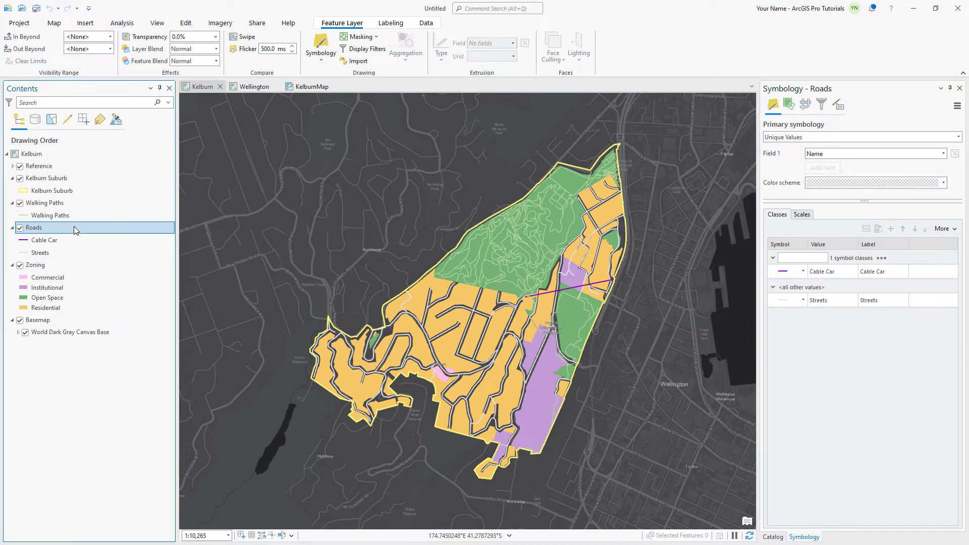
{"action": "right_click", "coordinate": [33, 227]}
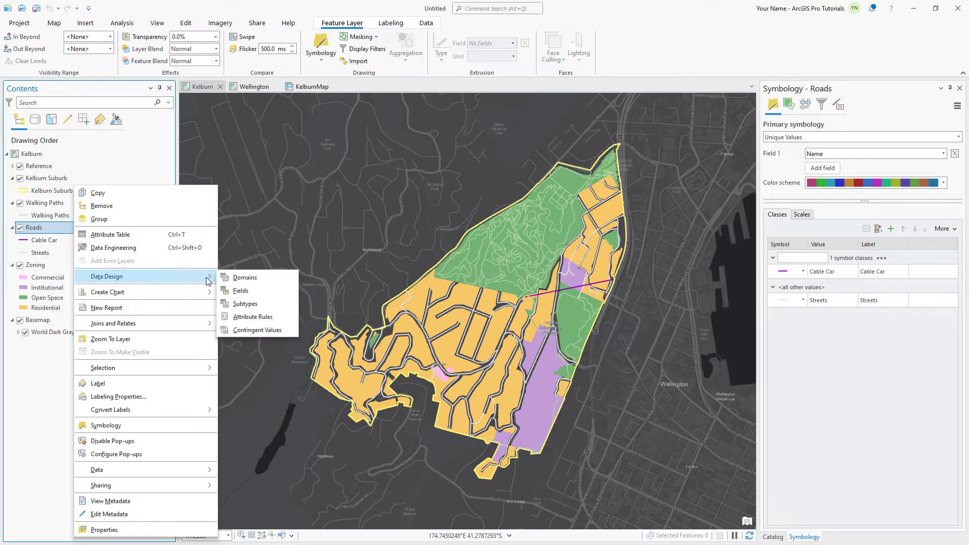
{"action": "left_click", "coordinate": [241, 291]}
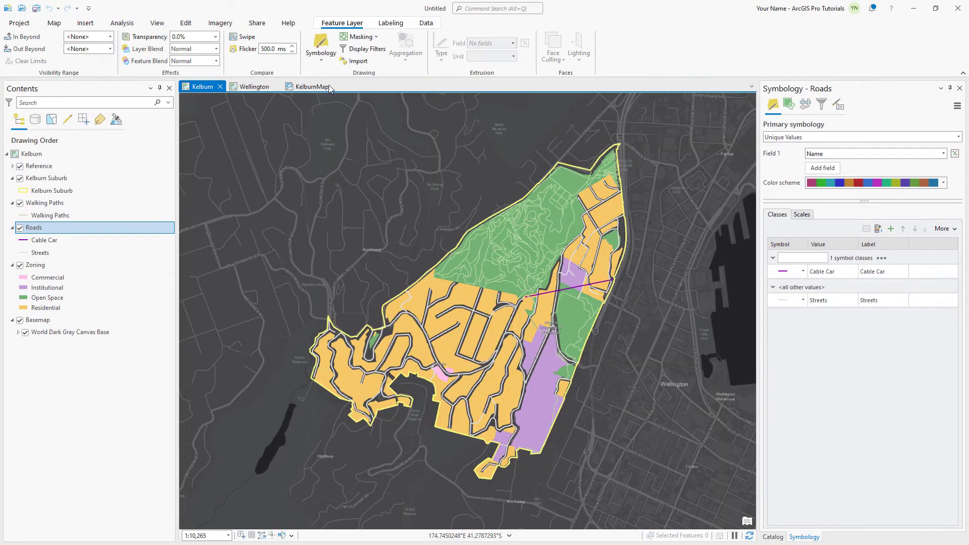
Switch to the Wellington map and review the Suburb Boundaries layer's labelling settings
{"action": "left_click", "coordinate": [249, 87]}
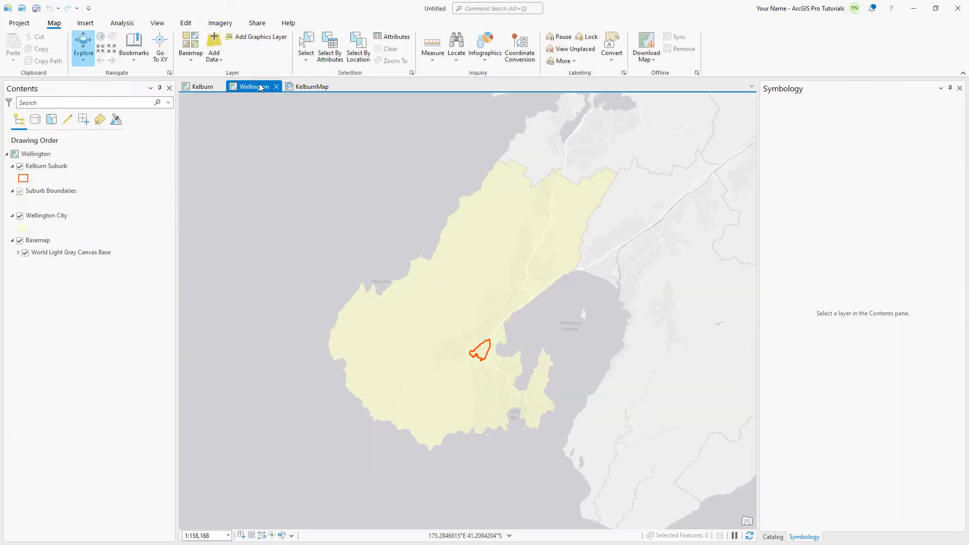
{"action": "left_click", "coordinate": [133, 47]}
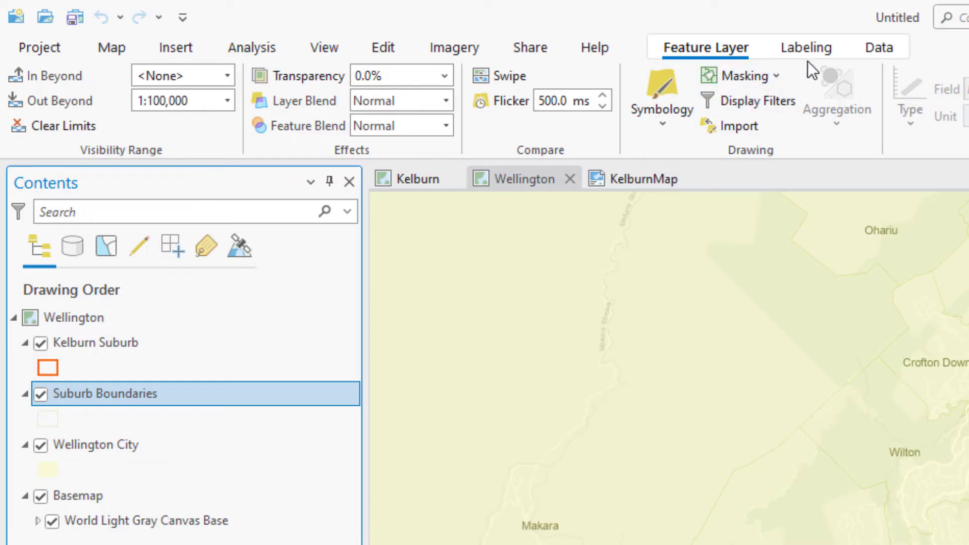
{"action": "left_click", "coordinate": [805, 47]}
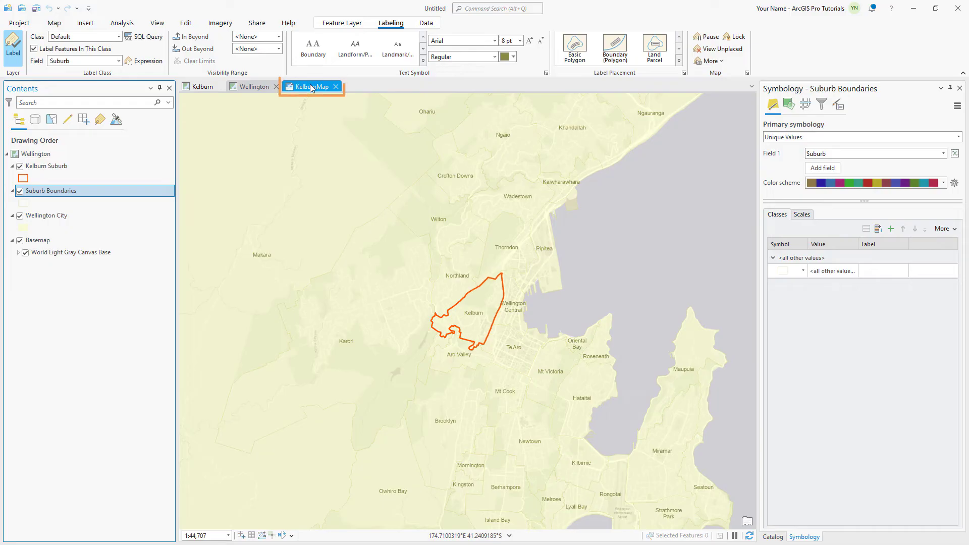
Inspect the Alternating Scale Bar (four 0.25-km divisions) and the Catalog's maps and layouts
{"action": "left_click", "coordinate": [310, 85]}
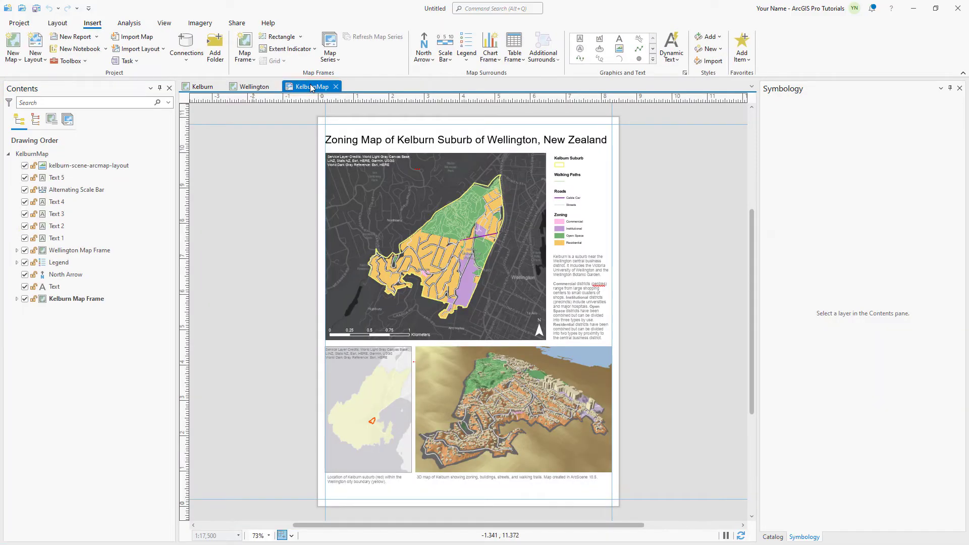
{"action": "left_click", "coordinate": [77, 190]}
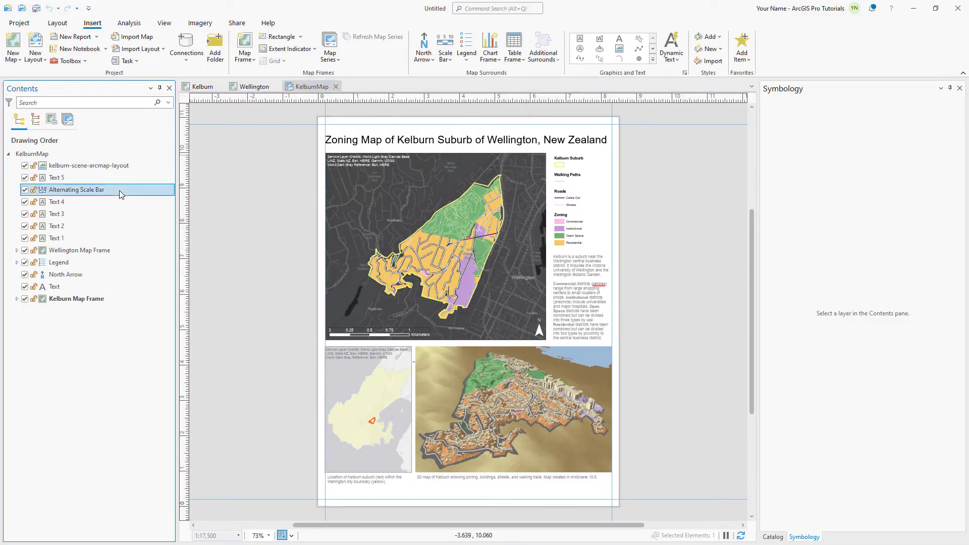
{"action": "left_click", "coordinate": [75, 189]}
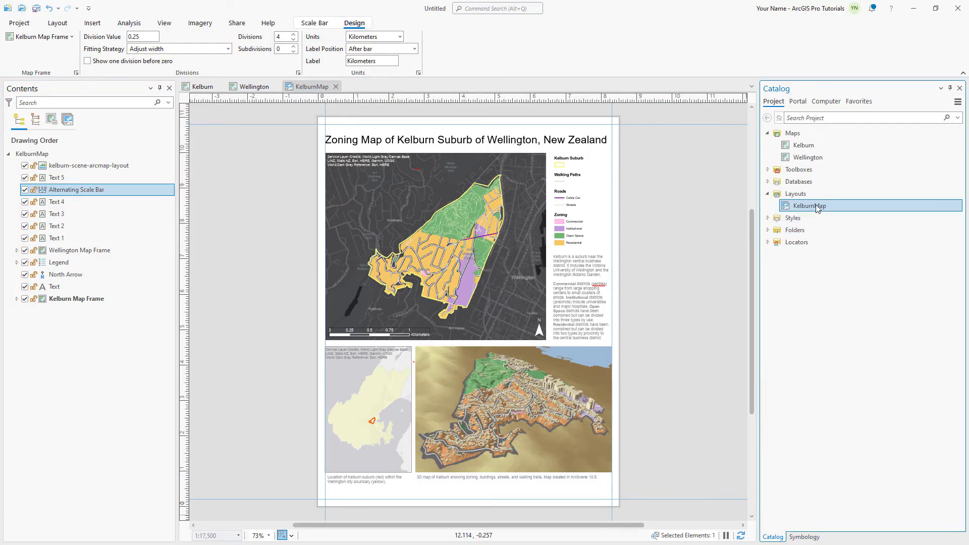
Rename the KelburnMap layout to 'Kelburn Layout' from the Catalog pane
{"action": "double_click", "coordinate": [807, 206]}
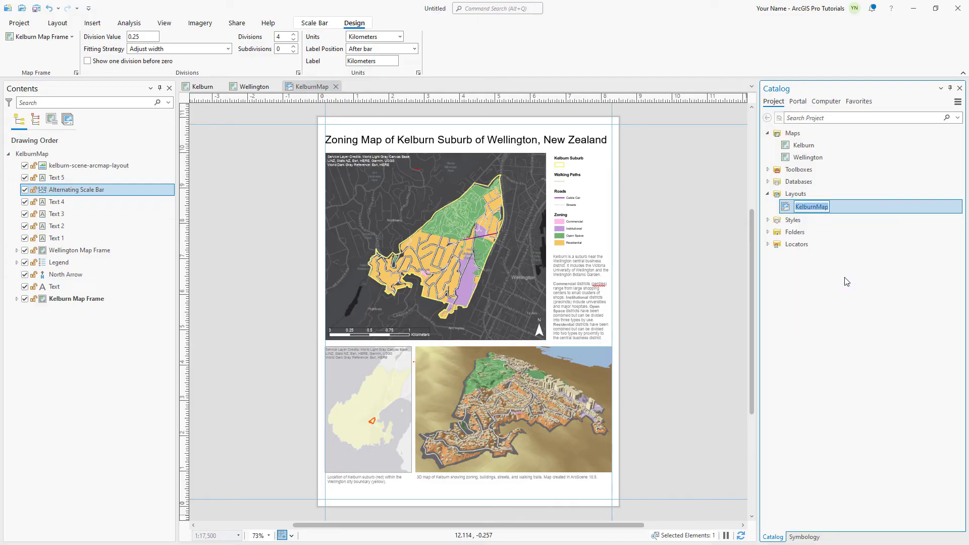
{"action": "type", "text": "Kelburn Layout"}
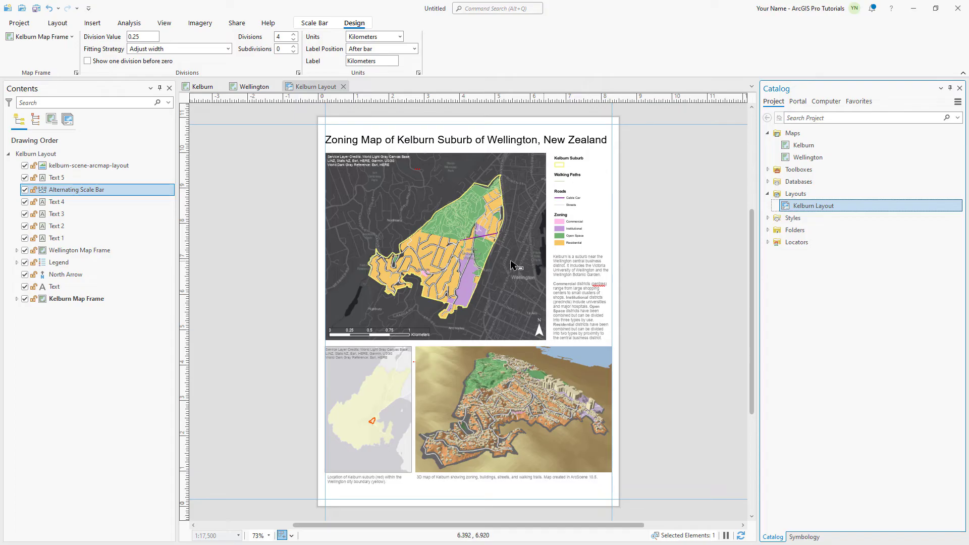
{"action": "left_click", "coordinate": [57, 238]}
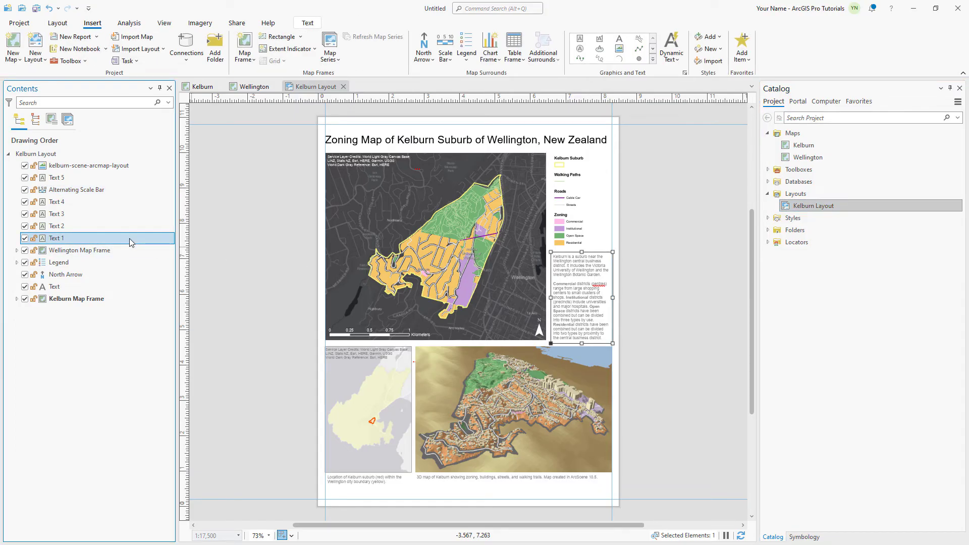
{"action": "left_click", "coordinate": [57, 23]}
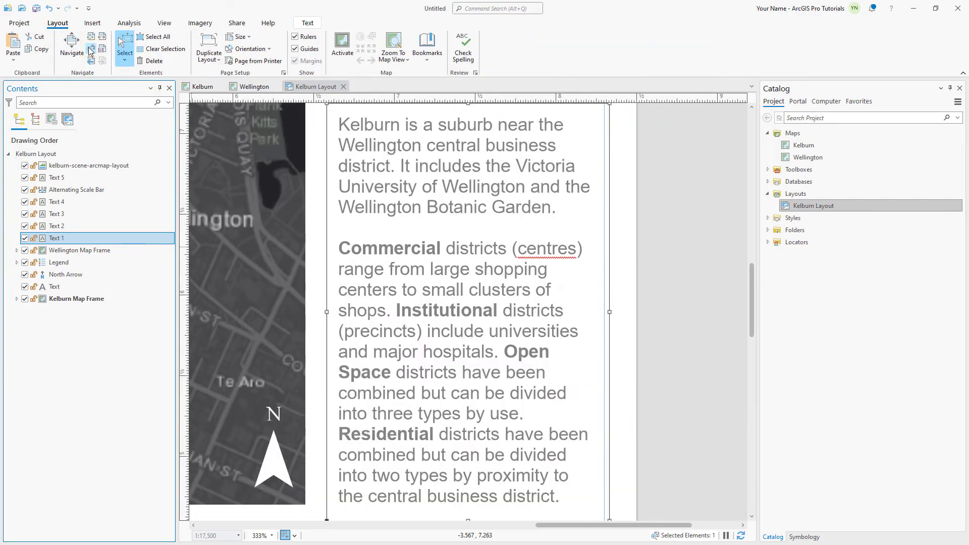
{"action": "double_click", "coordinate": [546, 248]}
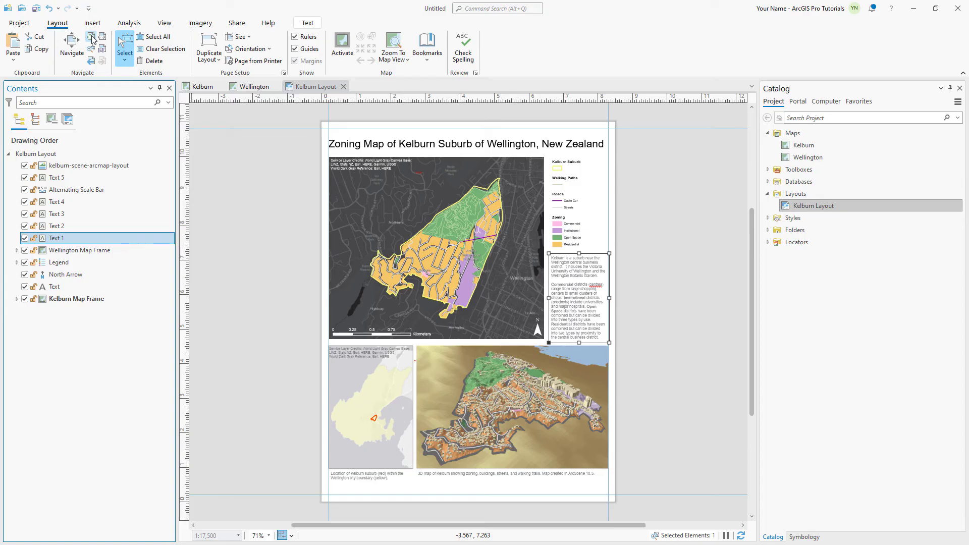
Enlarge the Text 2 credits box until the World Dark Gray Canvas Base line shows
{"action": "left_click", "coordinate": [56, 226]}
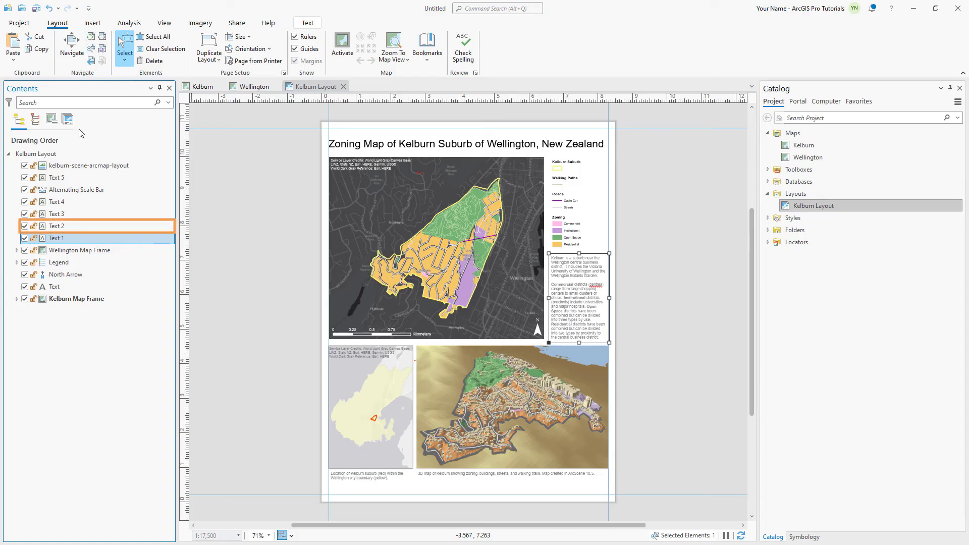
{"action": "left_click", "coordinate": [57, 225]}
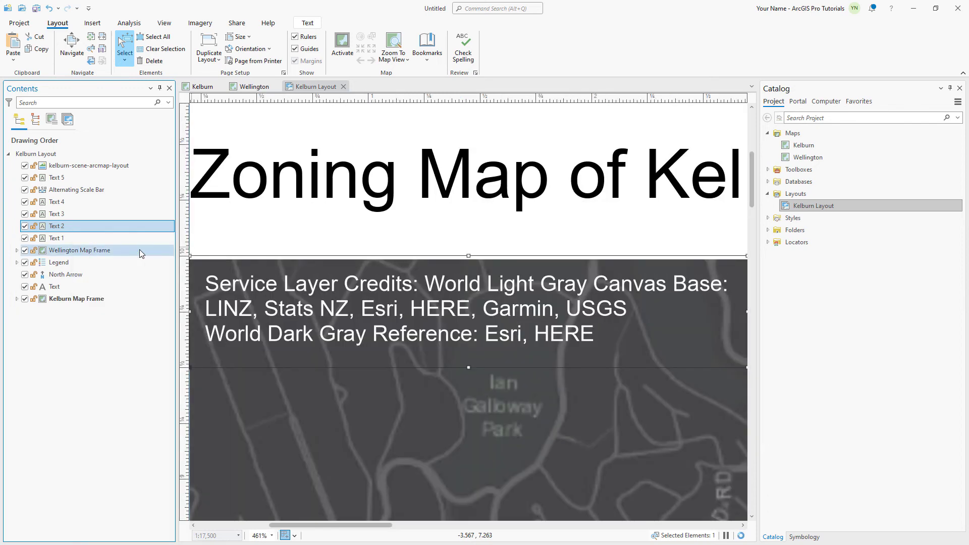
{"action": "mouse_move", "coordinate": [78, 250]}
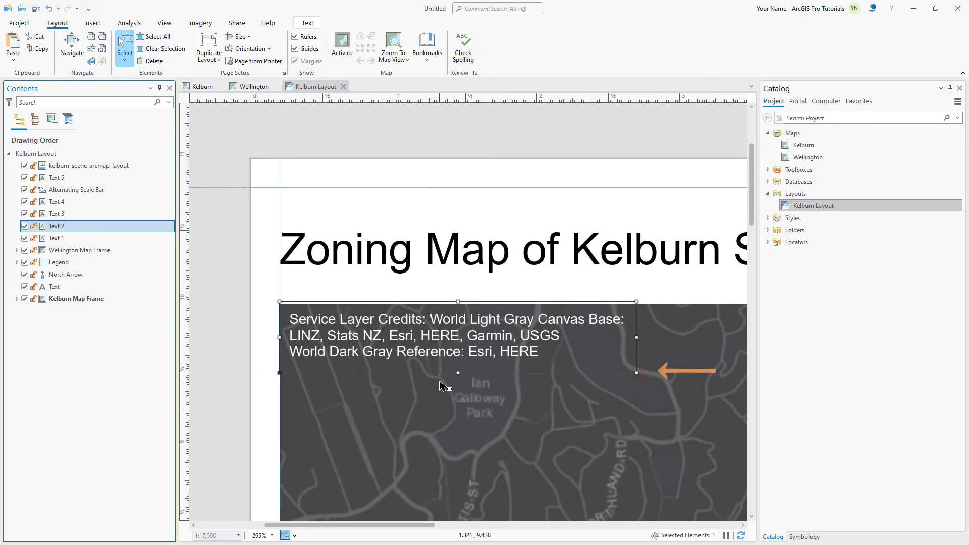
{"action": "mouse_move", "coordinate": [457, 375]}
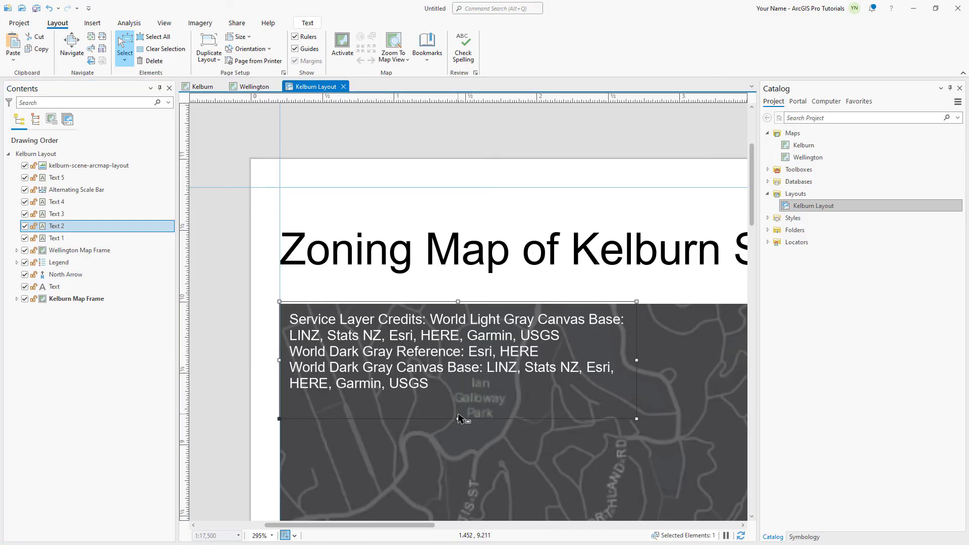
{"action": "mouse_move", "coordinate": [184, 254]}
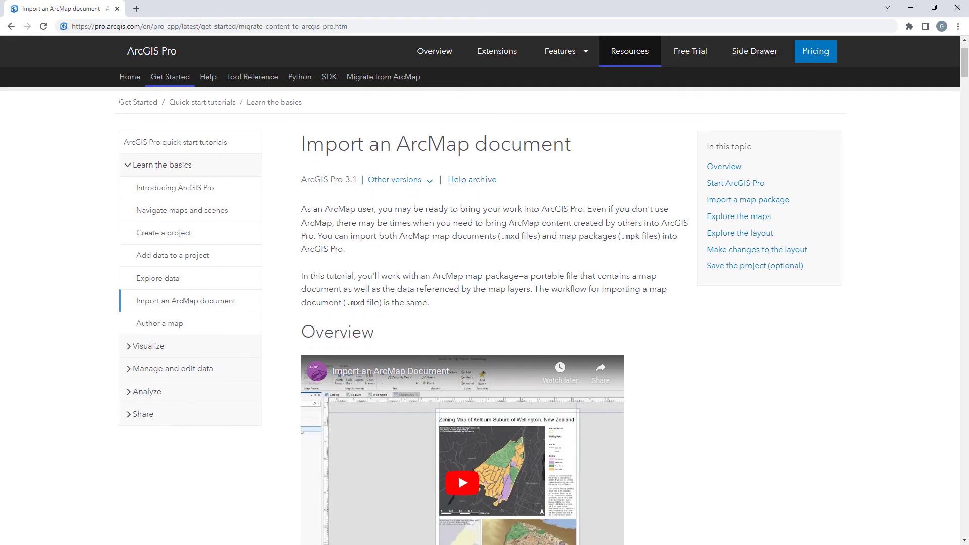
{"action": "scroll", "scroll_direction": "down", "scroll_amount": 3}
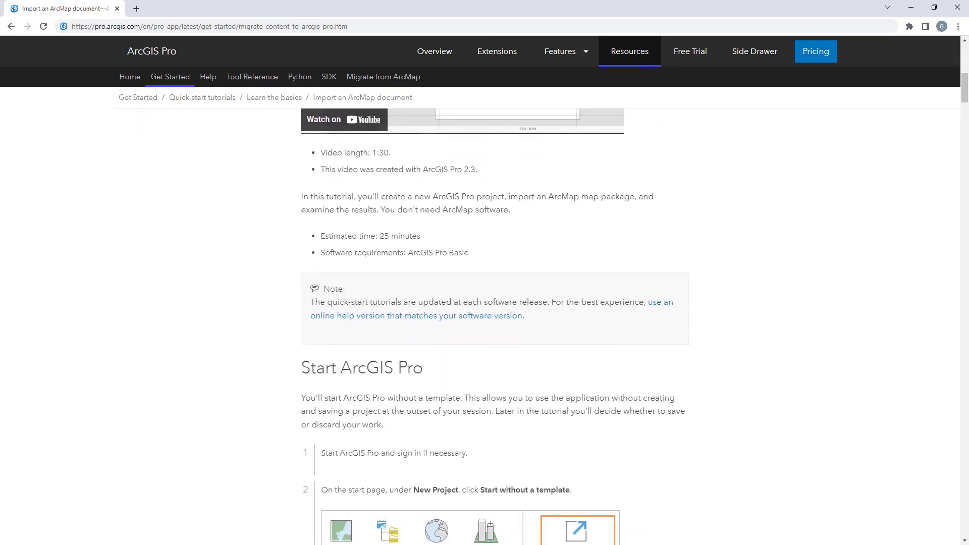